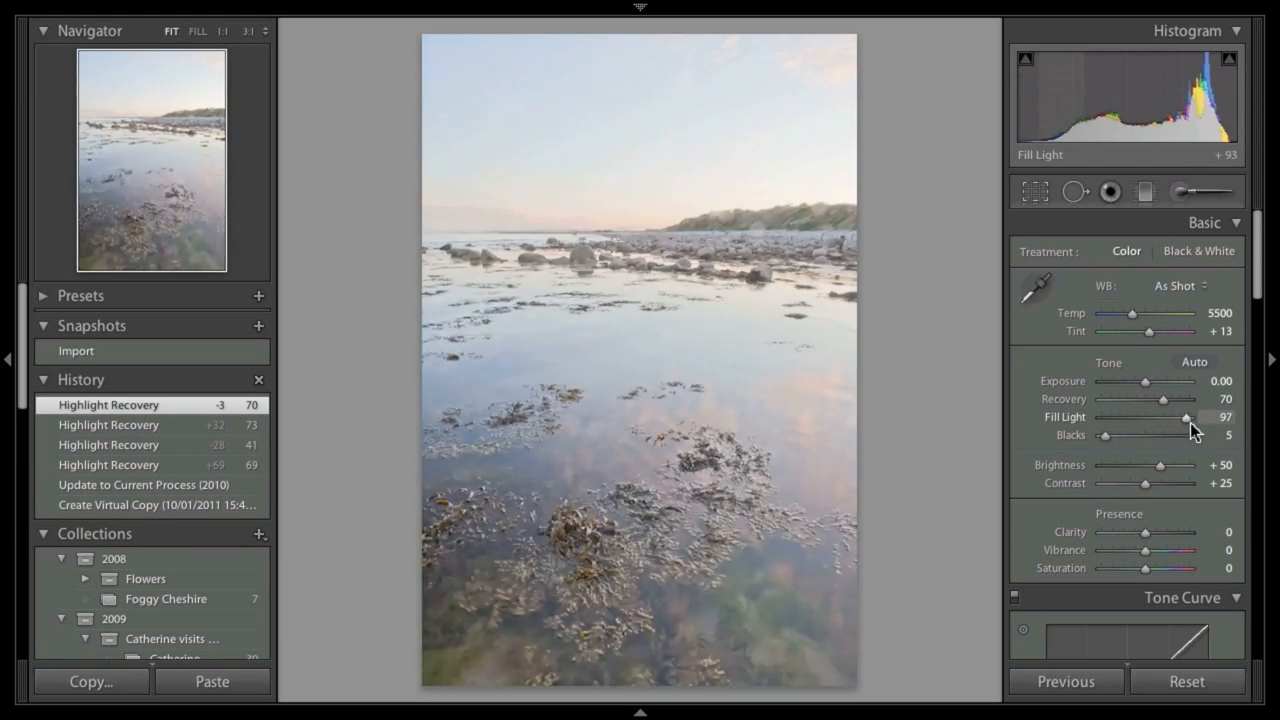
# - Raise Fill Light to 61 to lift the shadows, with Recovery at 93 for the bright sky
pyautogui.moveTo(1156, 398); pyautogui.dragTo(1176, 398)
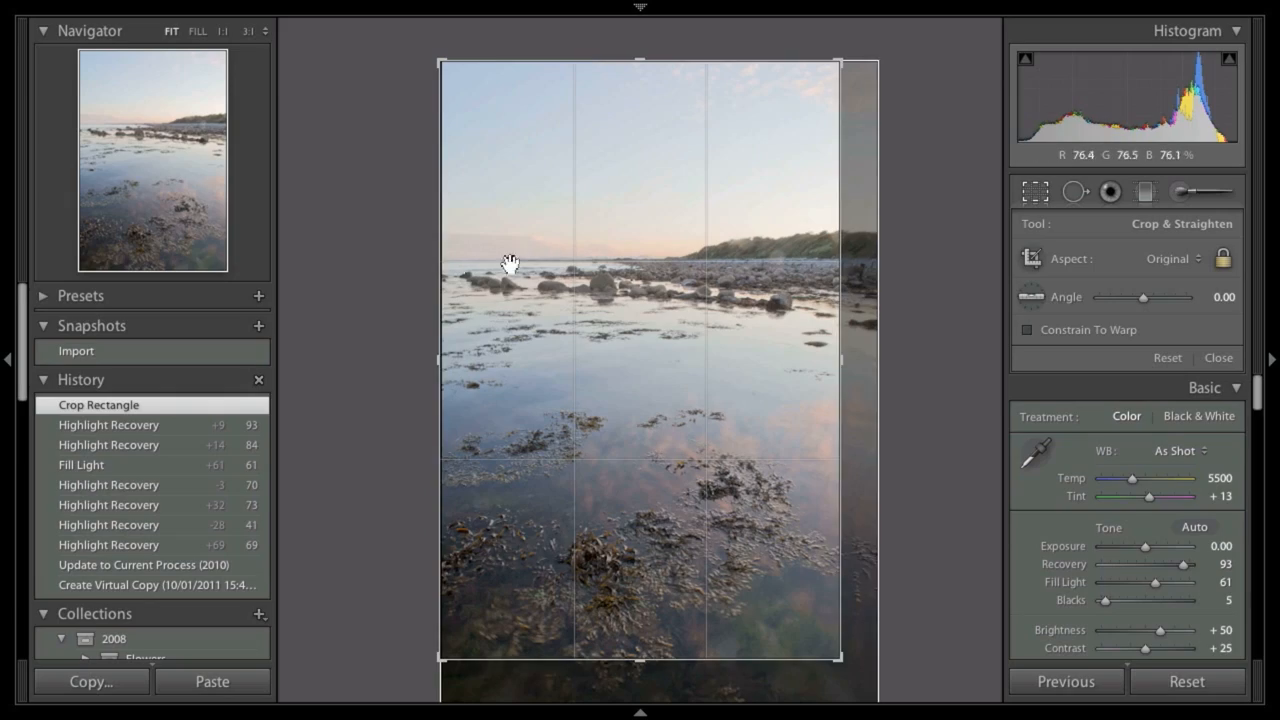
# - Apply the crop to the rock-pool shot before cooling the white balance of the sky
pyautogui.click(1144, 192)
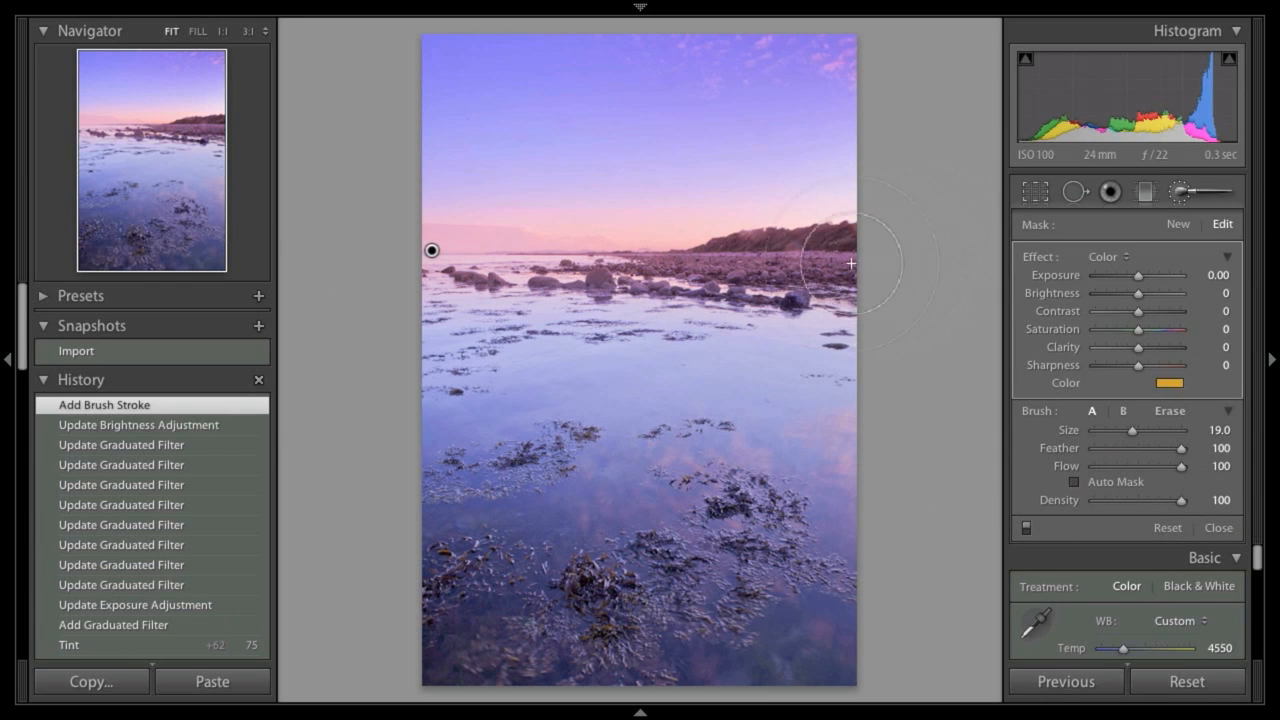
pyautogui.moveTo(616, 250)
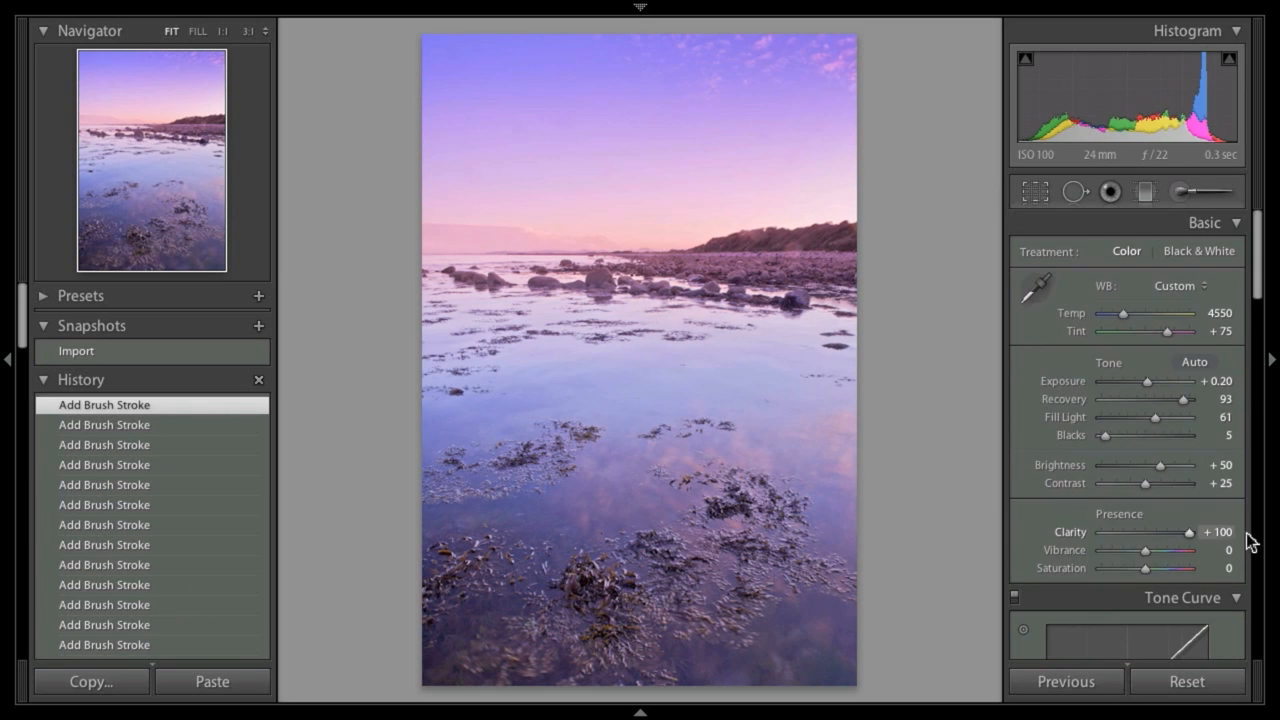
# - Ease Exposure to +0.10 and raise Contrast to +54 on the shoreline photo
pyautogui.click(1144, 192)
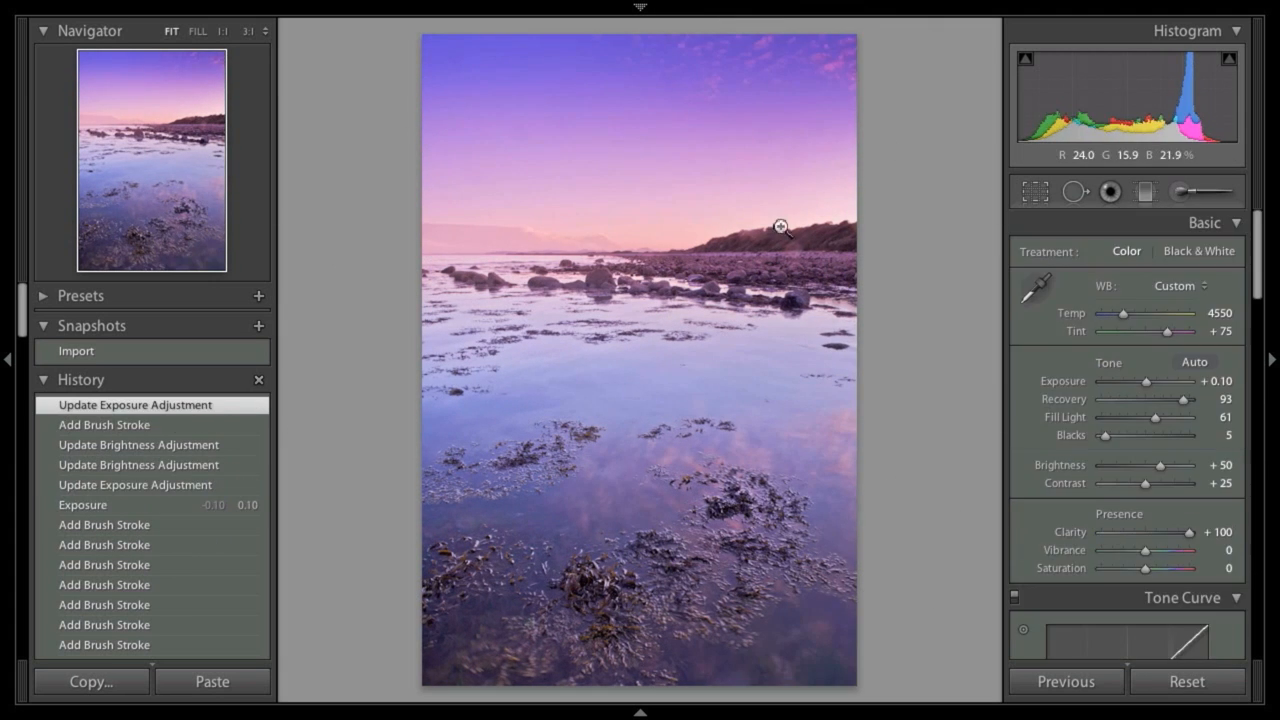
pyautogui.moveTo(1156, 482); pyautogui.dragTo(1176, 482)
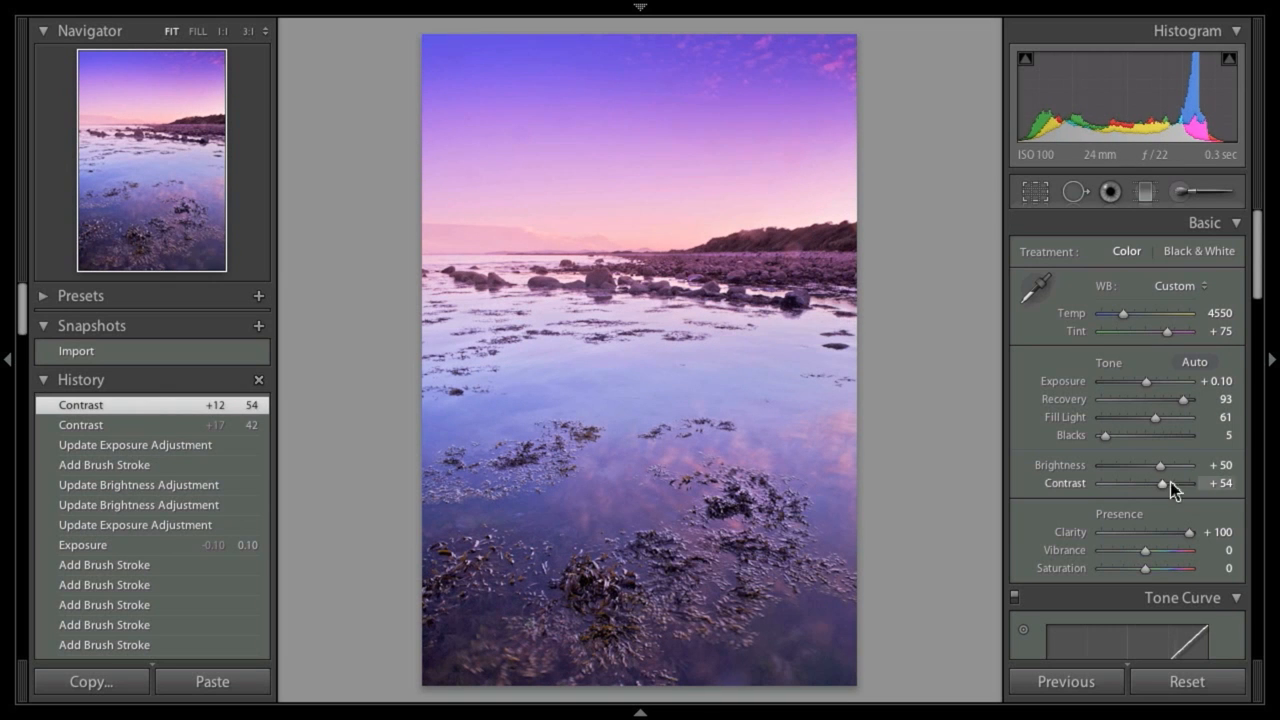
pyautogui.moveTo(628, 644)
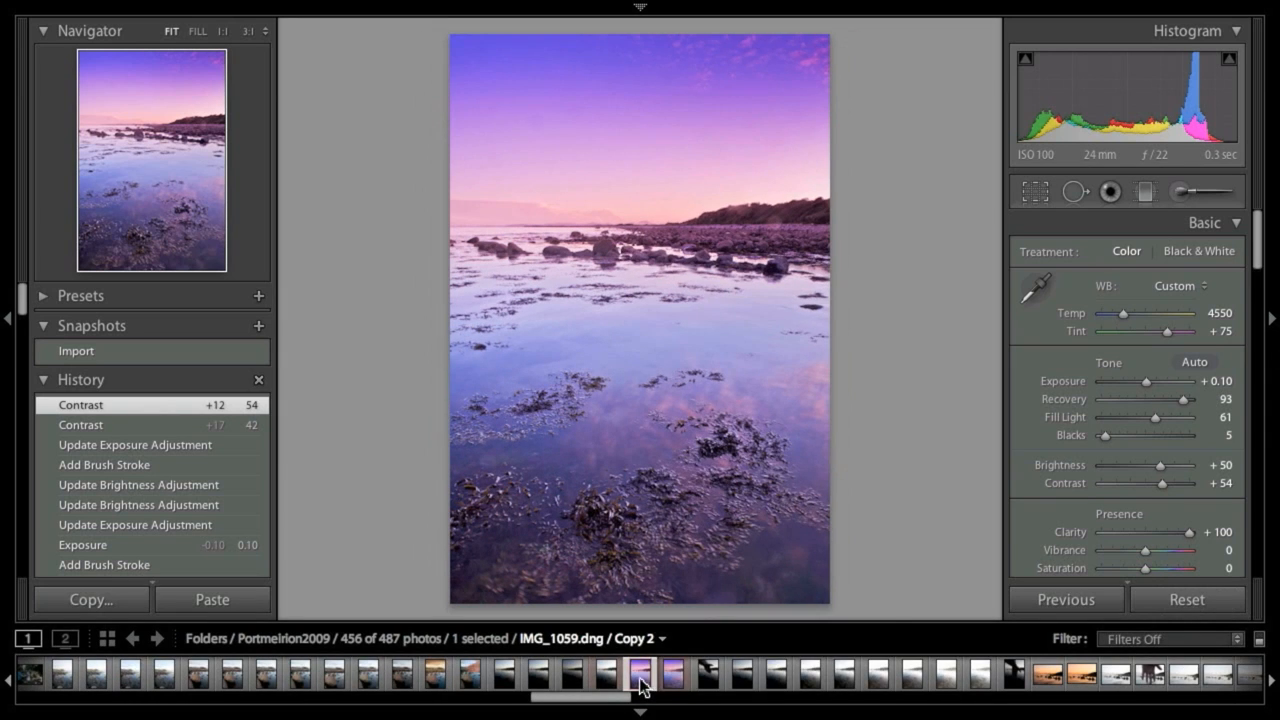
# - Send the edited photo from the filmstrip to Photoshop CS5 via Edit In
pyautogui.rightClick(638, 676)
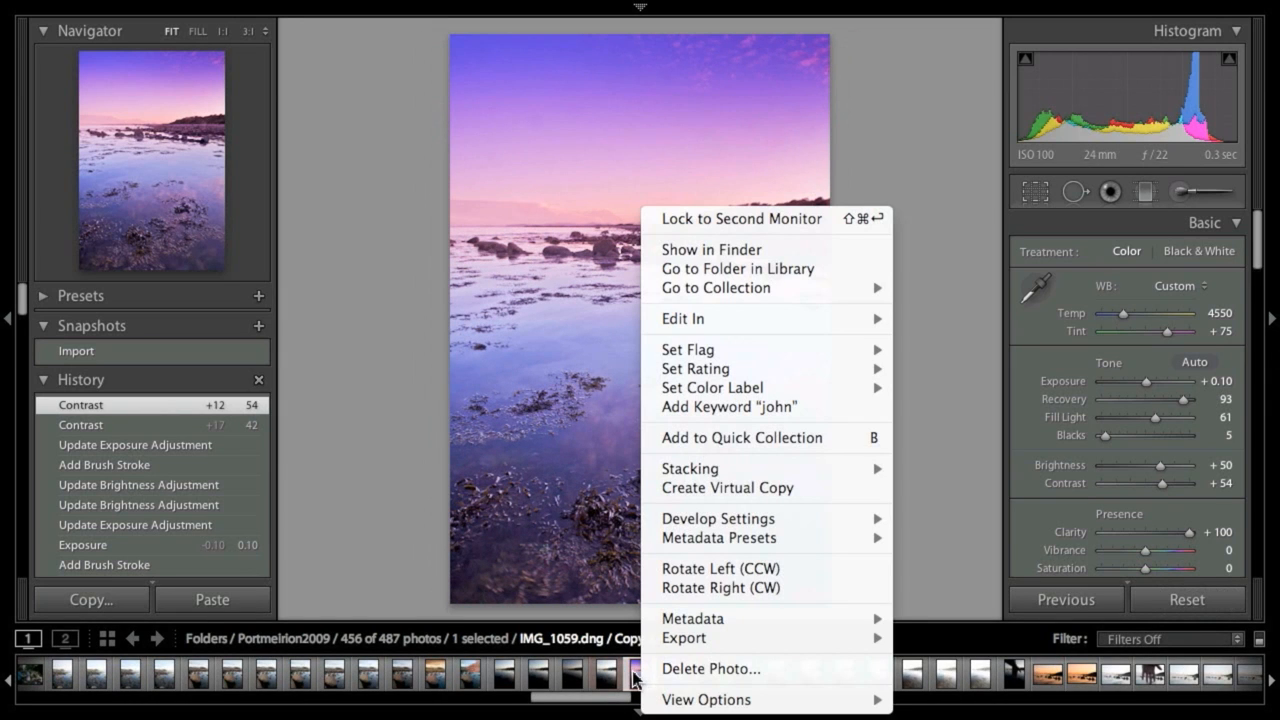
pyautogui.moveTo(684, 318)
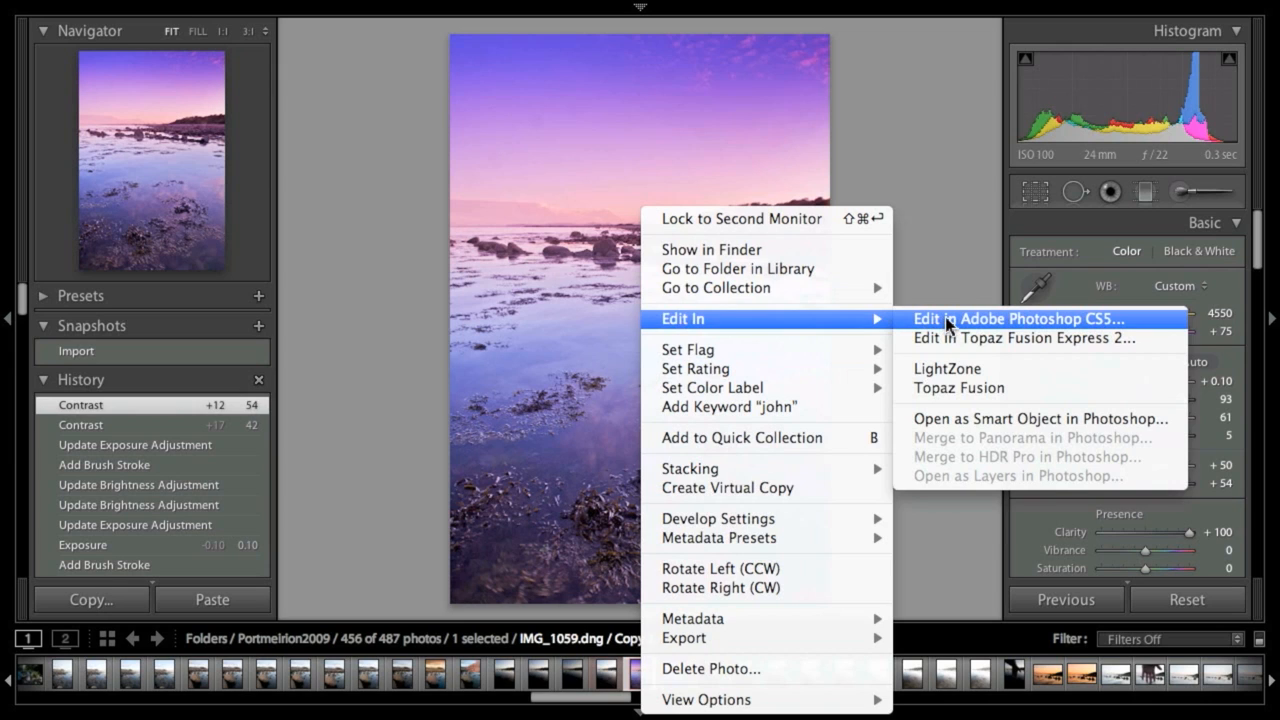
pyautogui.click(1020, 318)
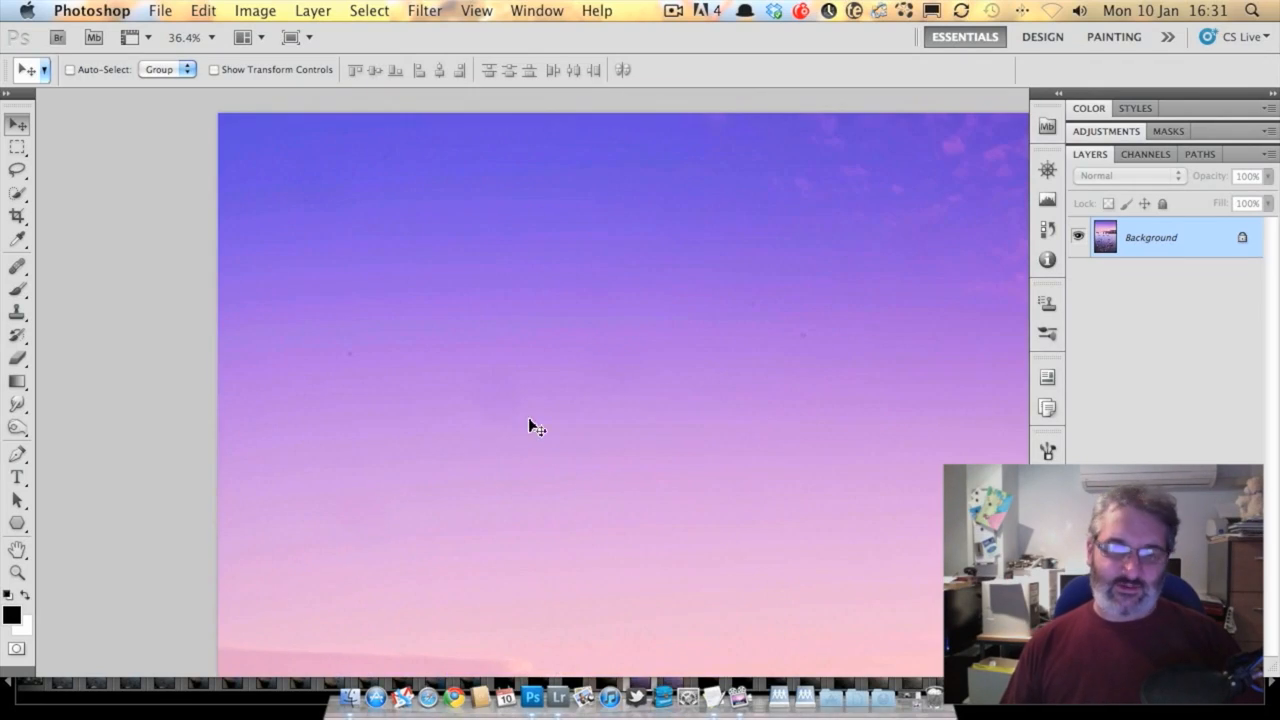
# - Zoom out of the shoreline image before creating the empty Layer 1
pyautogui.click(16, 268)
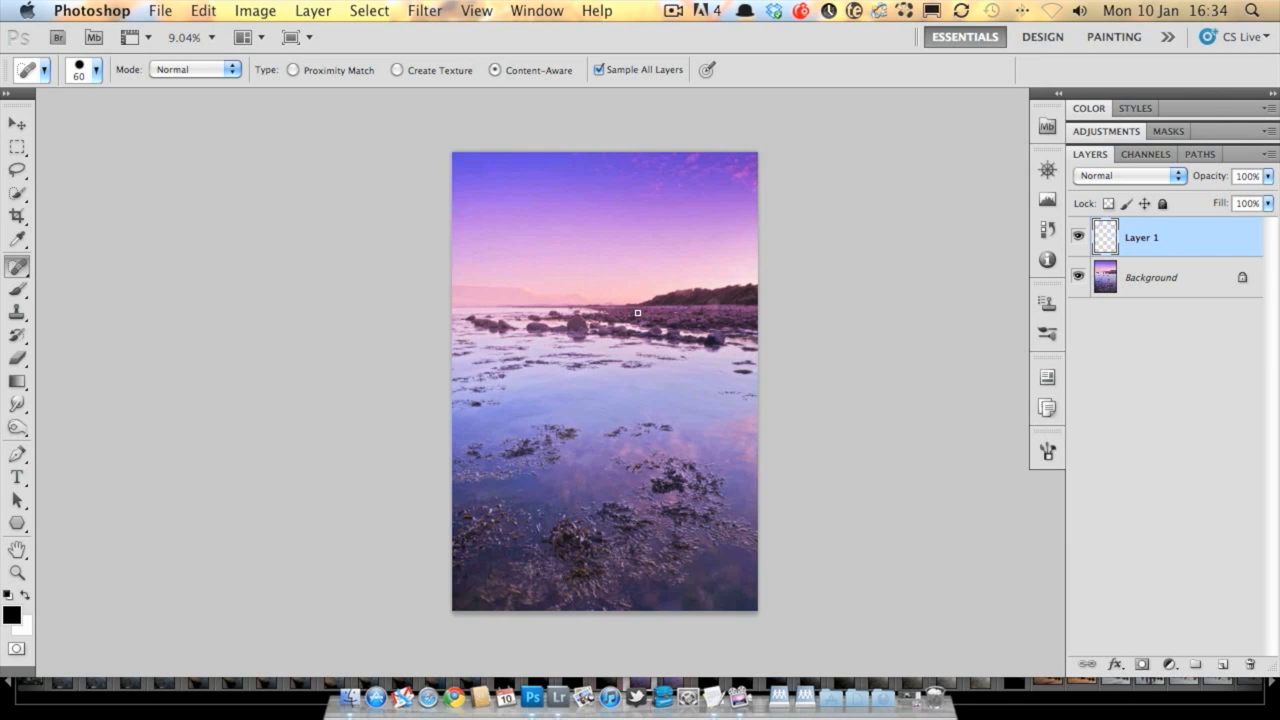
pyautogui.moveTo(608, 294)
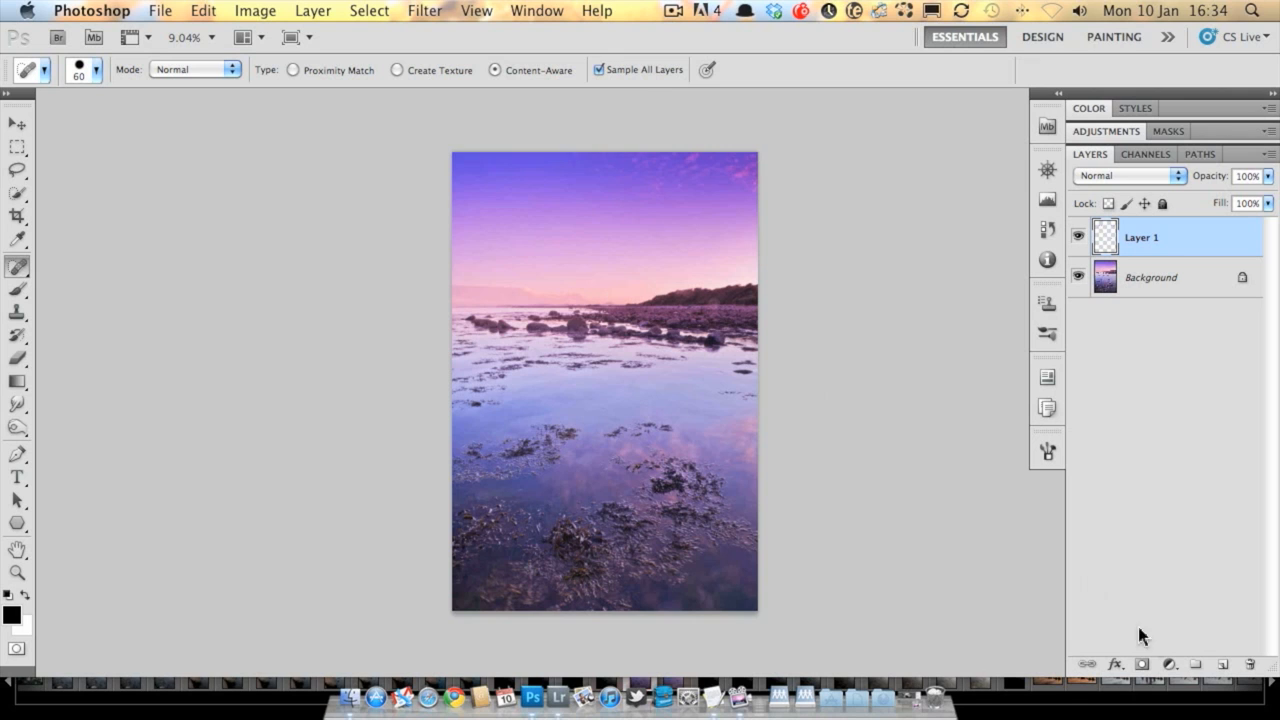
# - Add a Curves adjustment layer, raise the Red channel curve and switch to Blue to lower it
pyautogui.click(1168, 664)
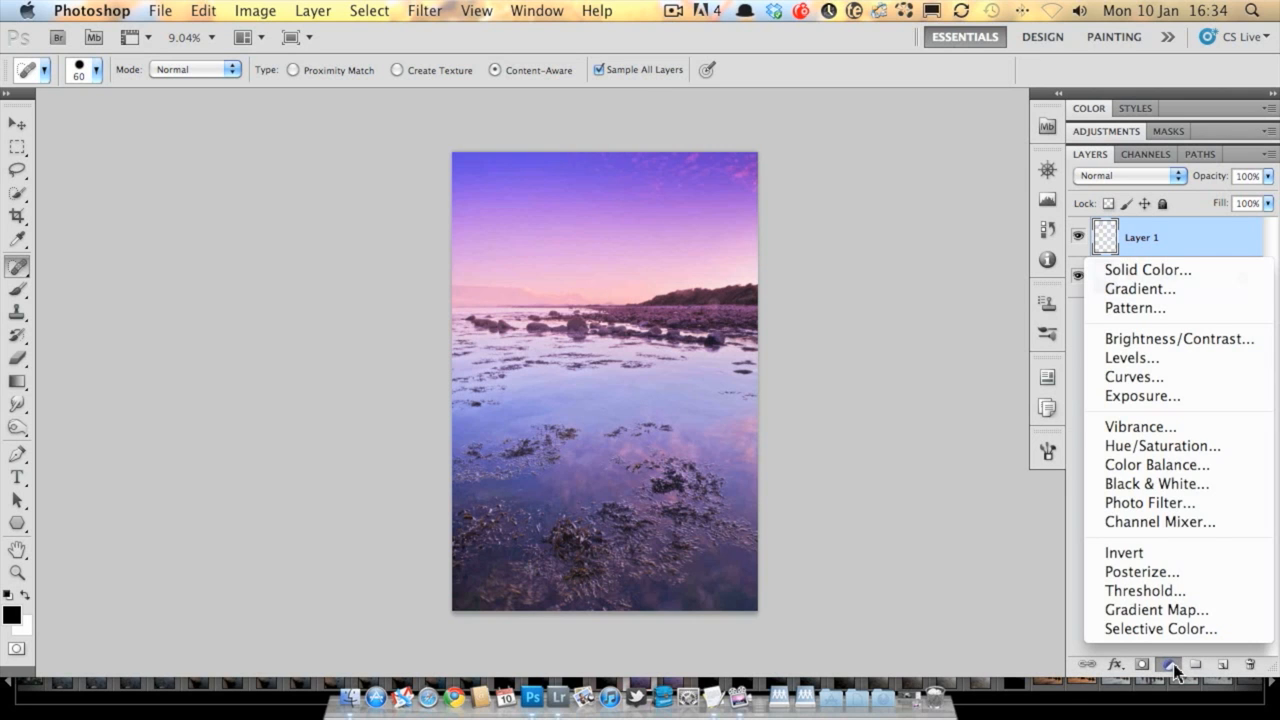
pyautogui.moveTo(1170, 668)
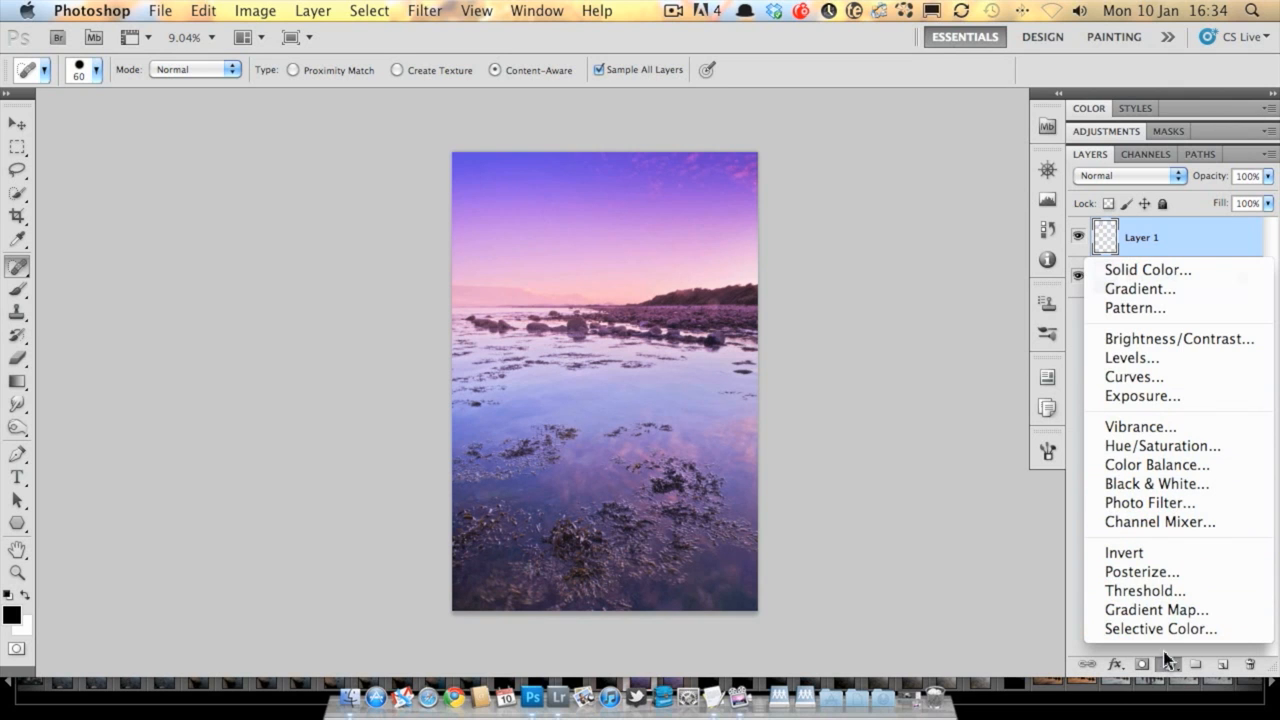
pyautogui.click(1134, 376)
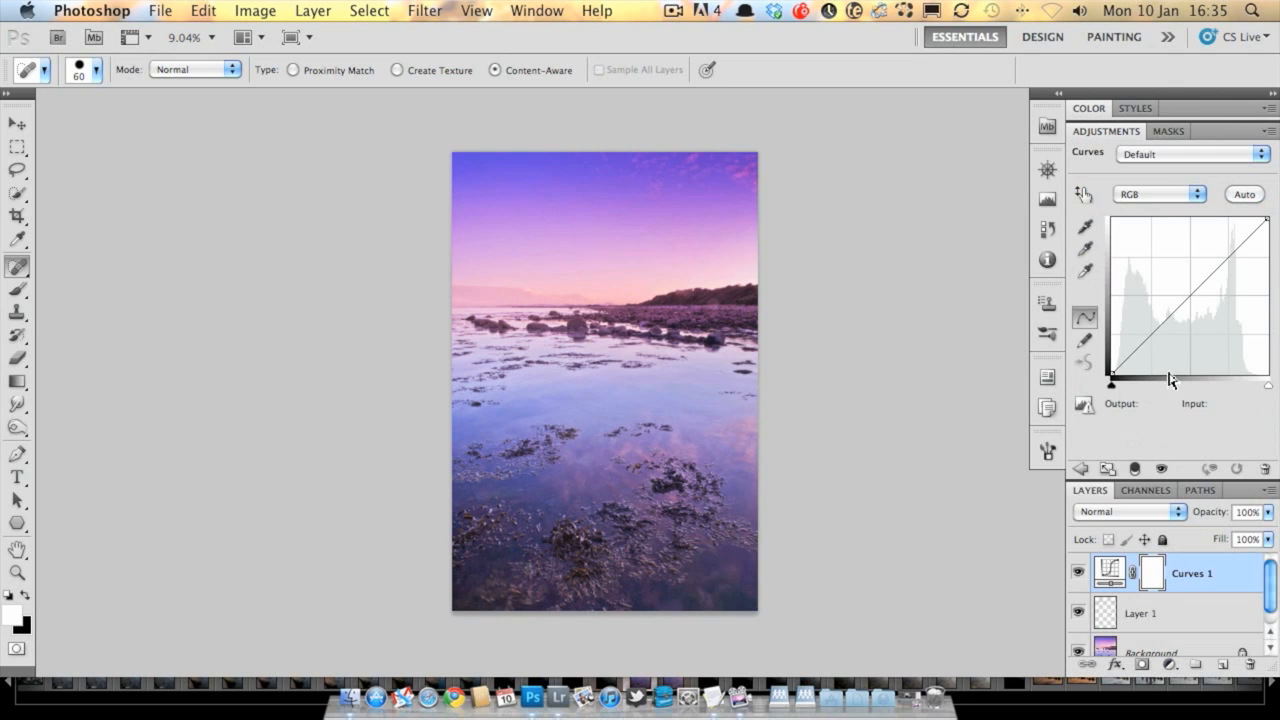
pyautogui.click(1158, 194)
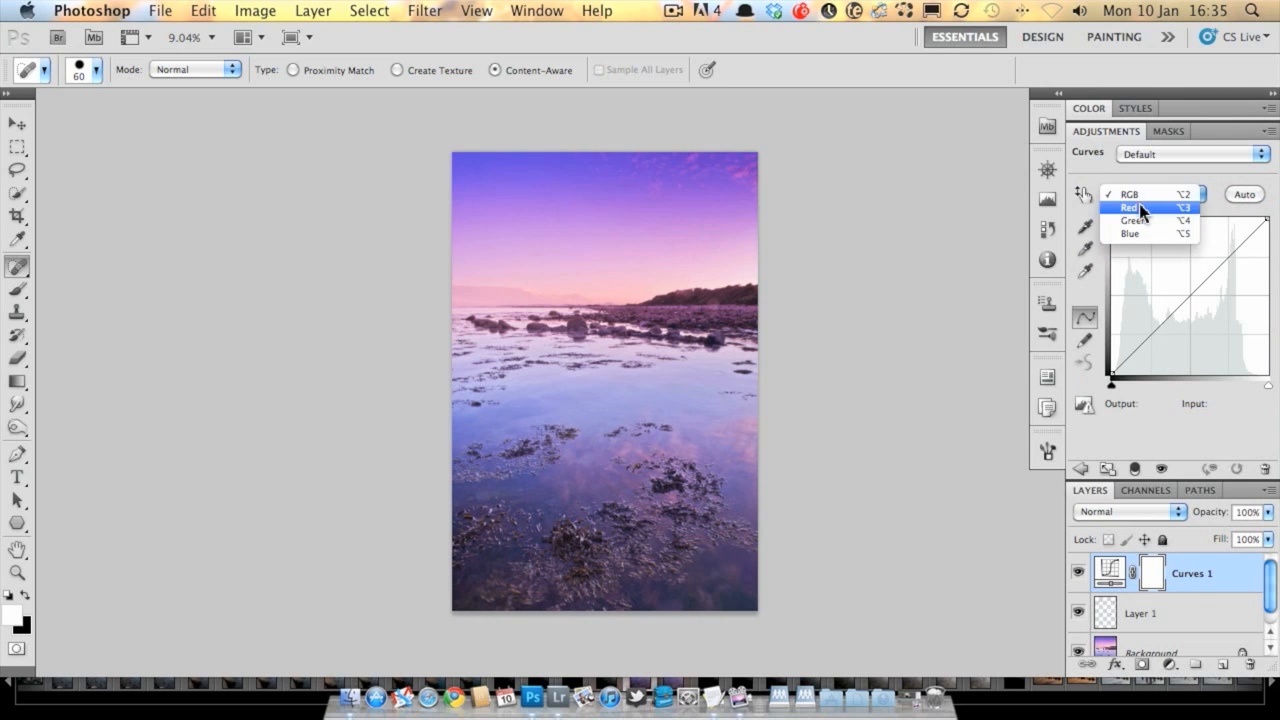
pyautogui.click(1132, 206)
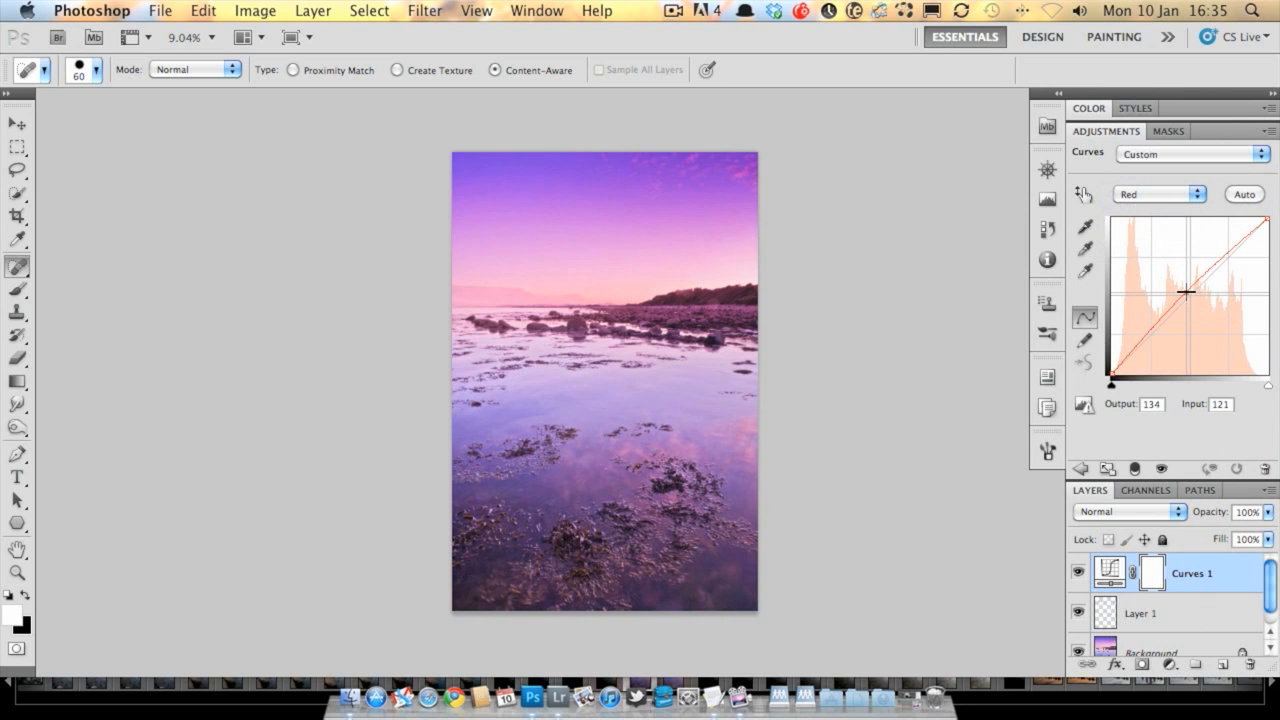
pyautogui.moveTo(1184, 292); pyautogui.dragTo(1184, 290)
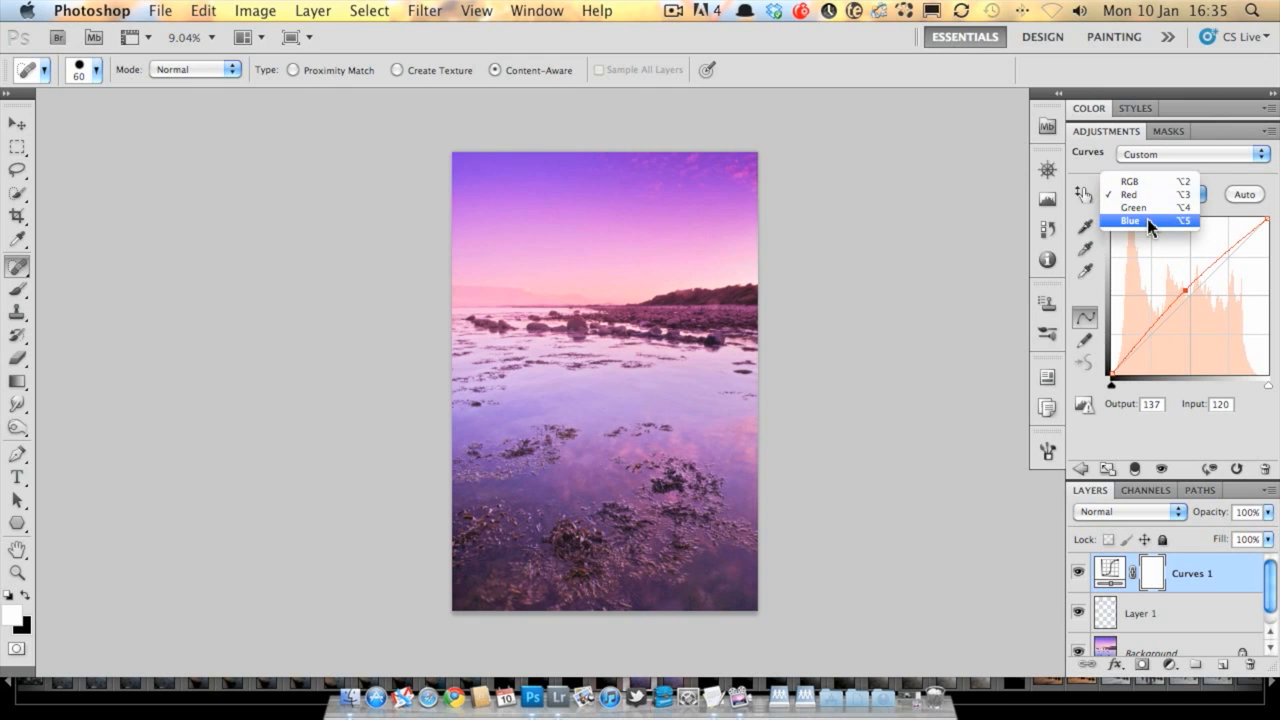
pyautogui.click(1130, 220)
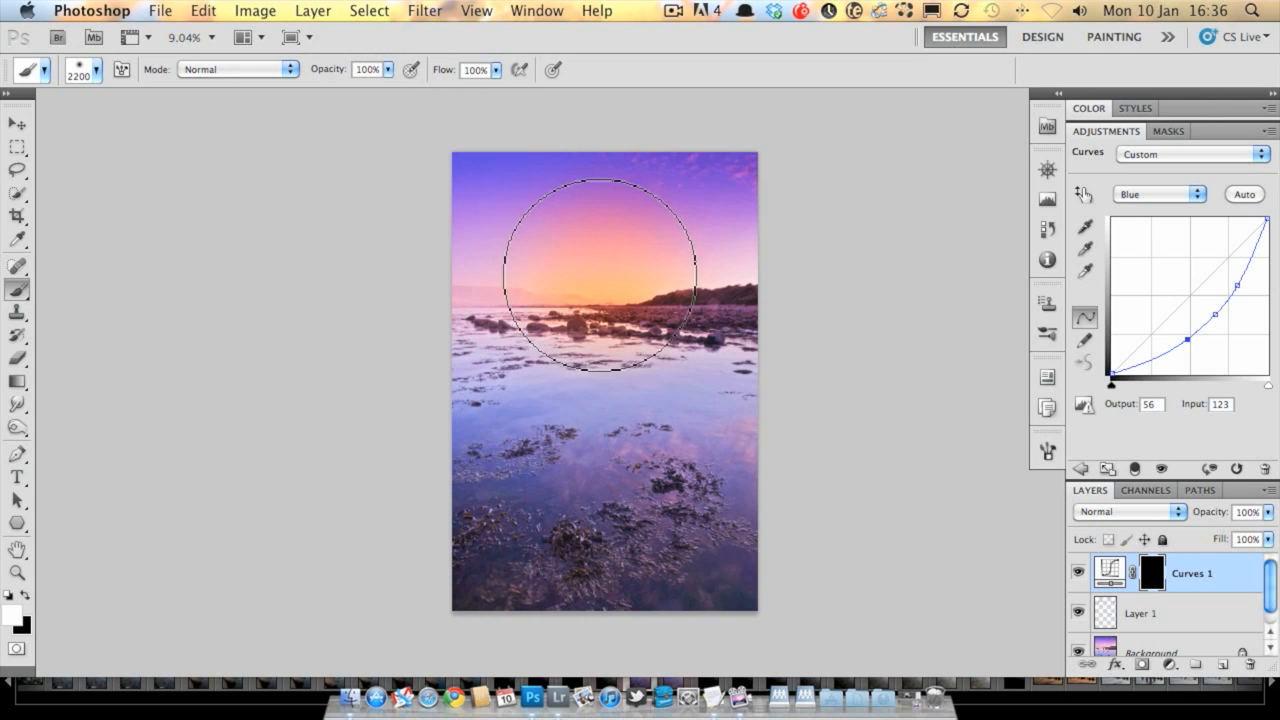
# - Paint white on the mask over the horizon for the orange glow, then add a second Curves layer
pyautogui.moveTo(596, 270); pyautogui.dragTo(656, 276)
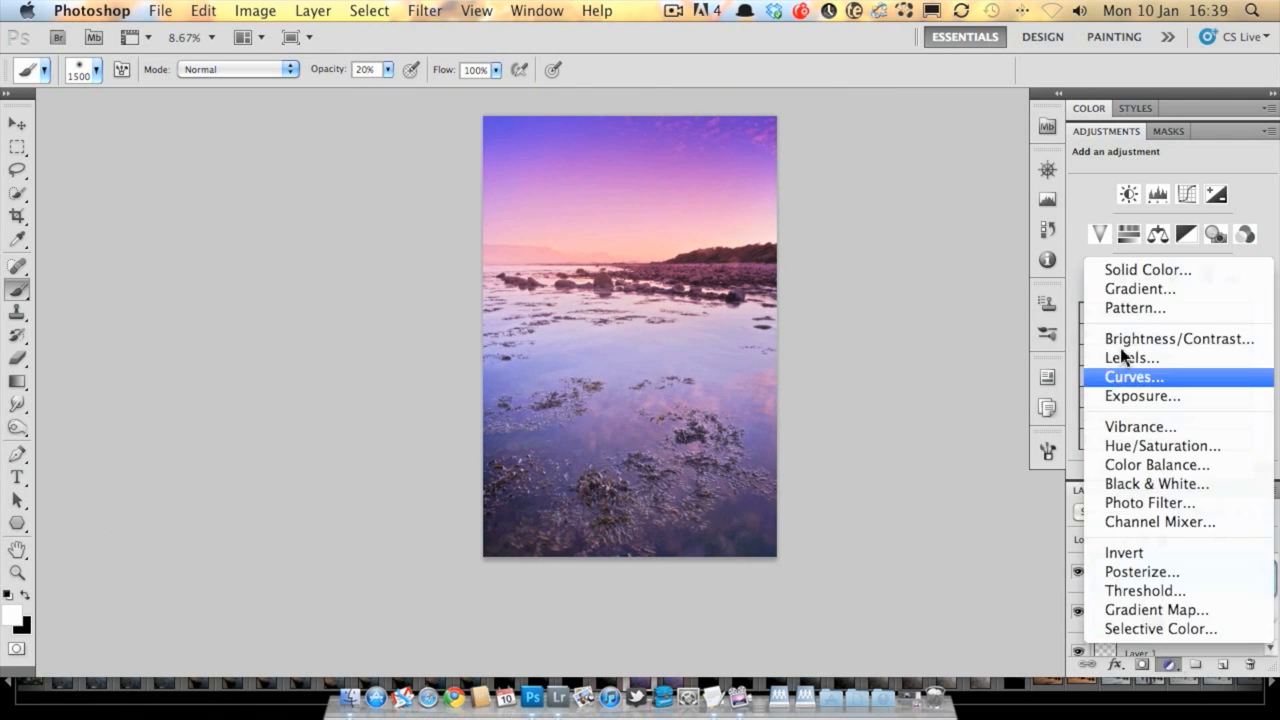
pyautogui.click(1132, 376)
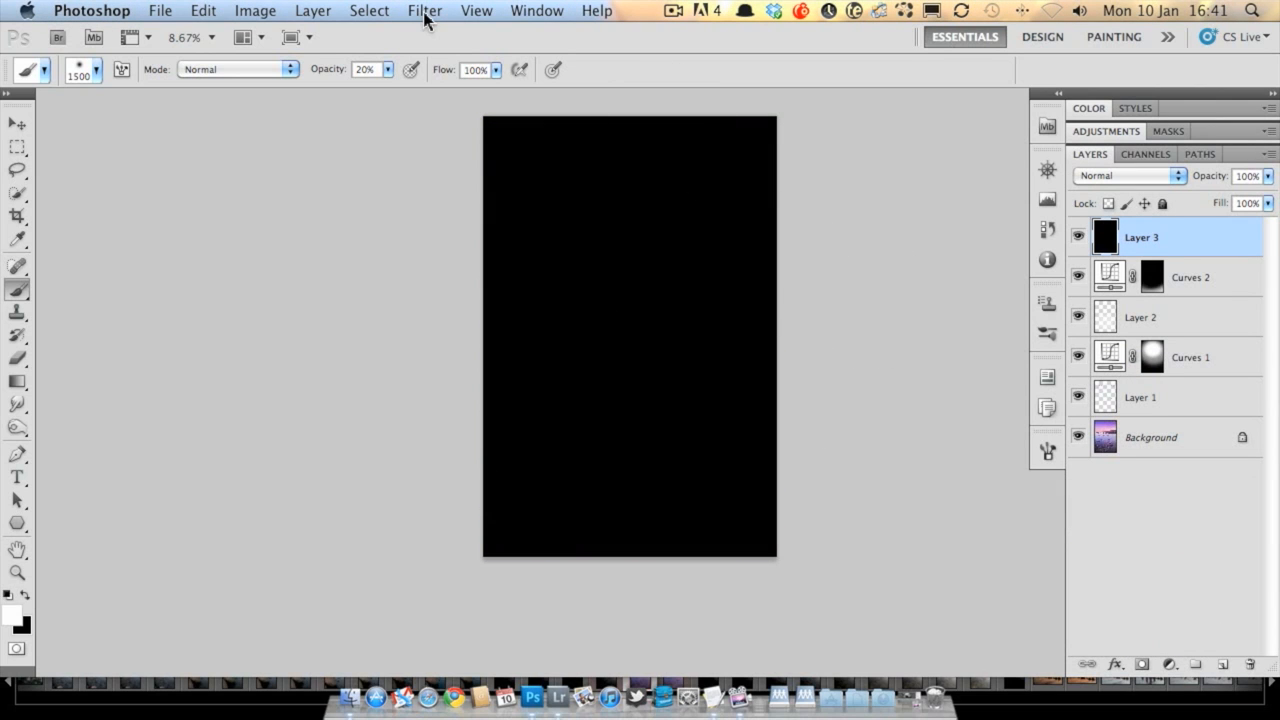
# - Render a Lens Flare on the black layer, blend it in Screen mode and mask it with a black-to-white gradient
pyautogui.click(424, 10)
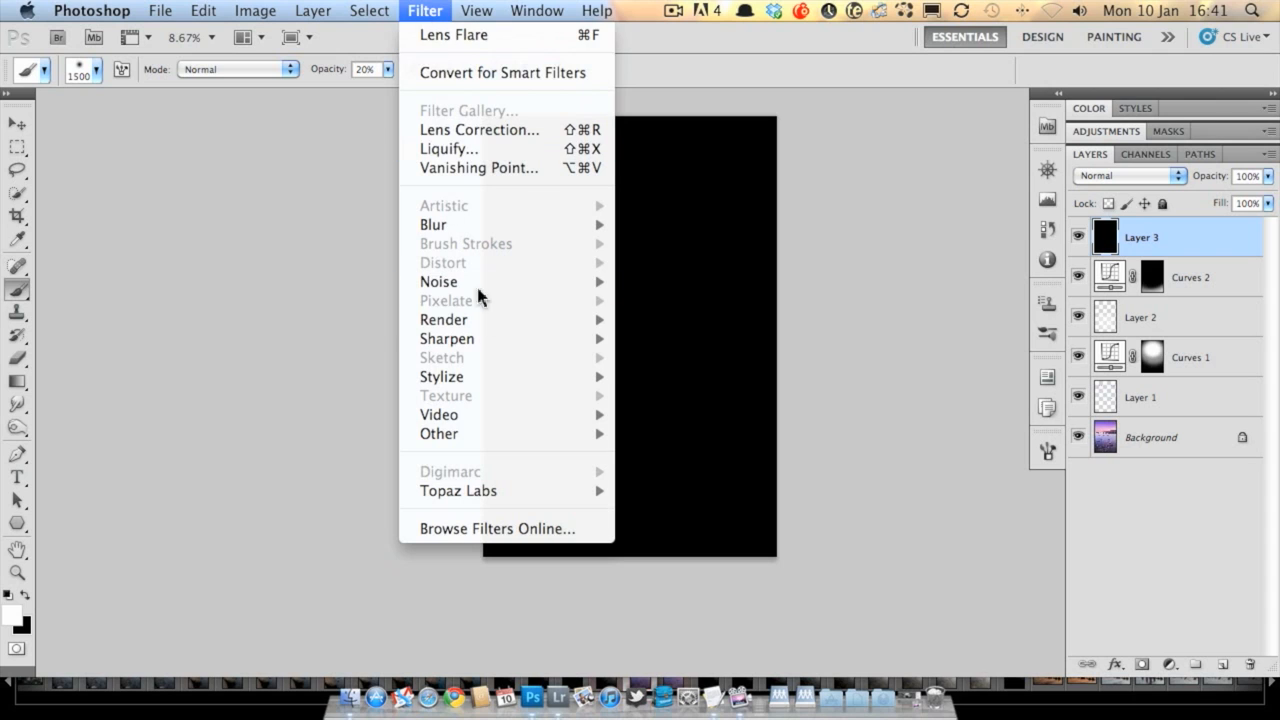
pyautogui.moveTo(444, 320)
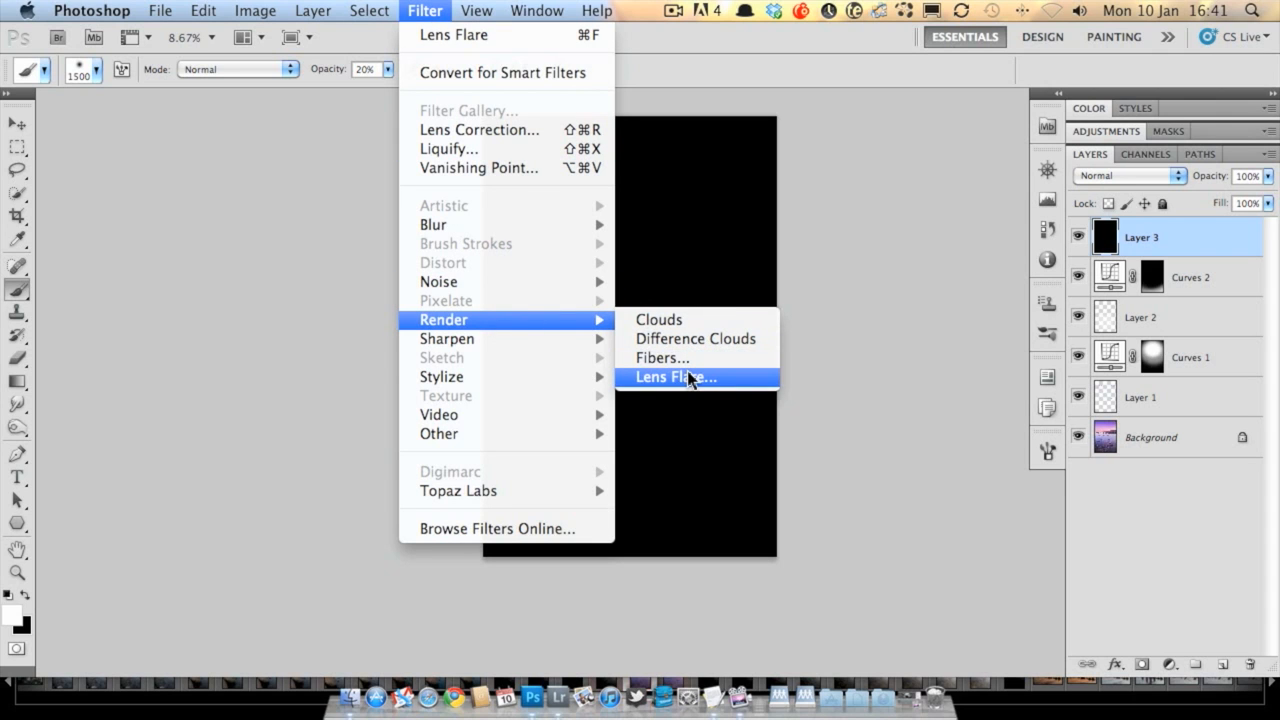
pyautogui.click(676, 376)
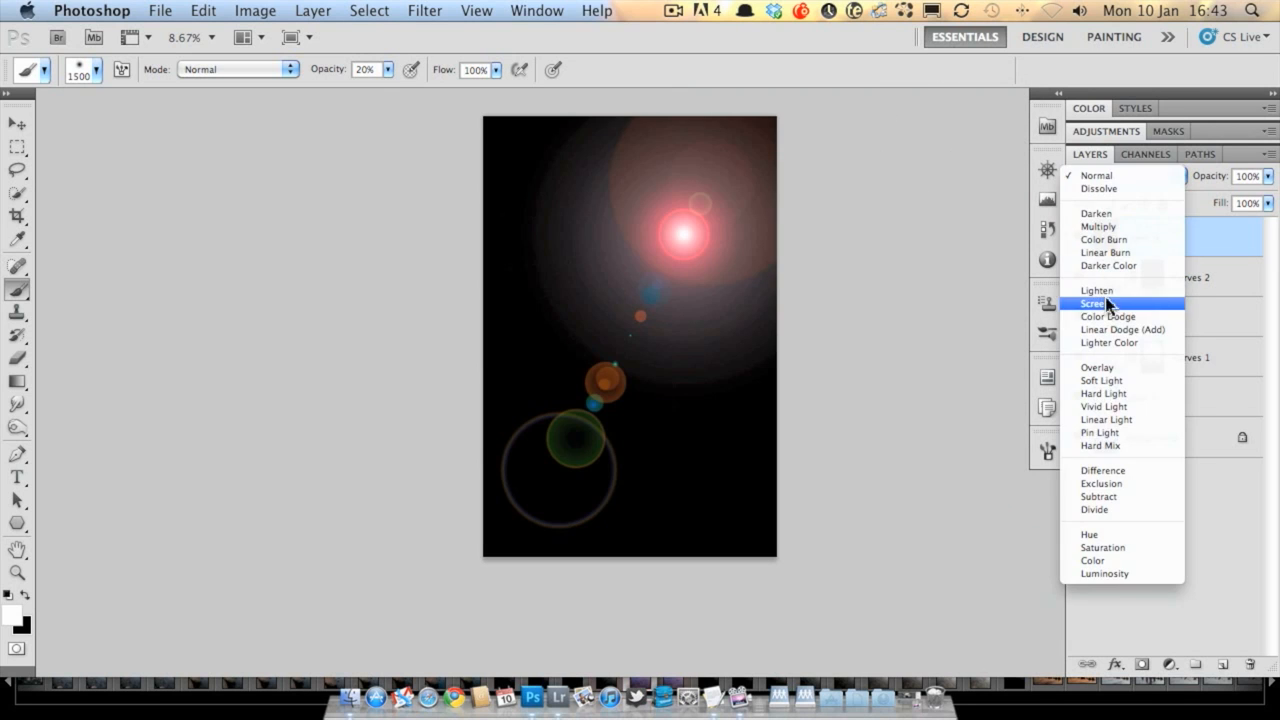
pyautogui.click(1092, 304)
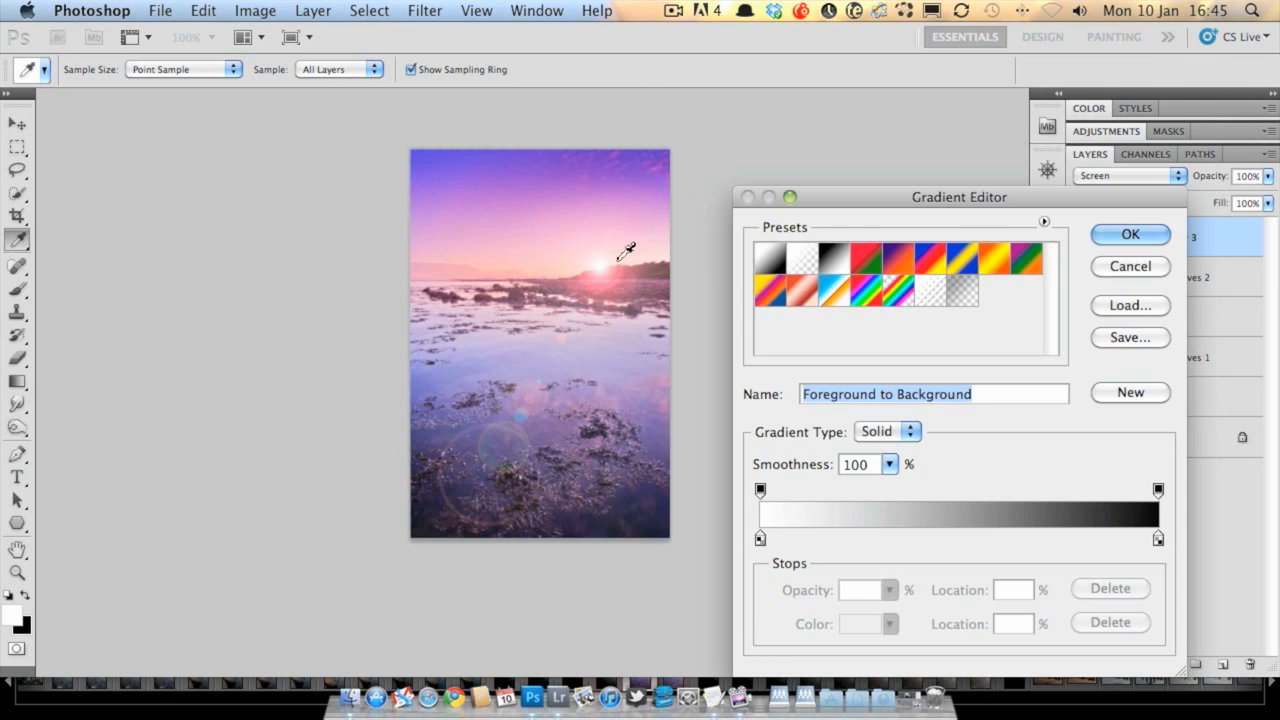
pyautogui.click(1128, 232)
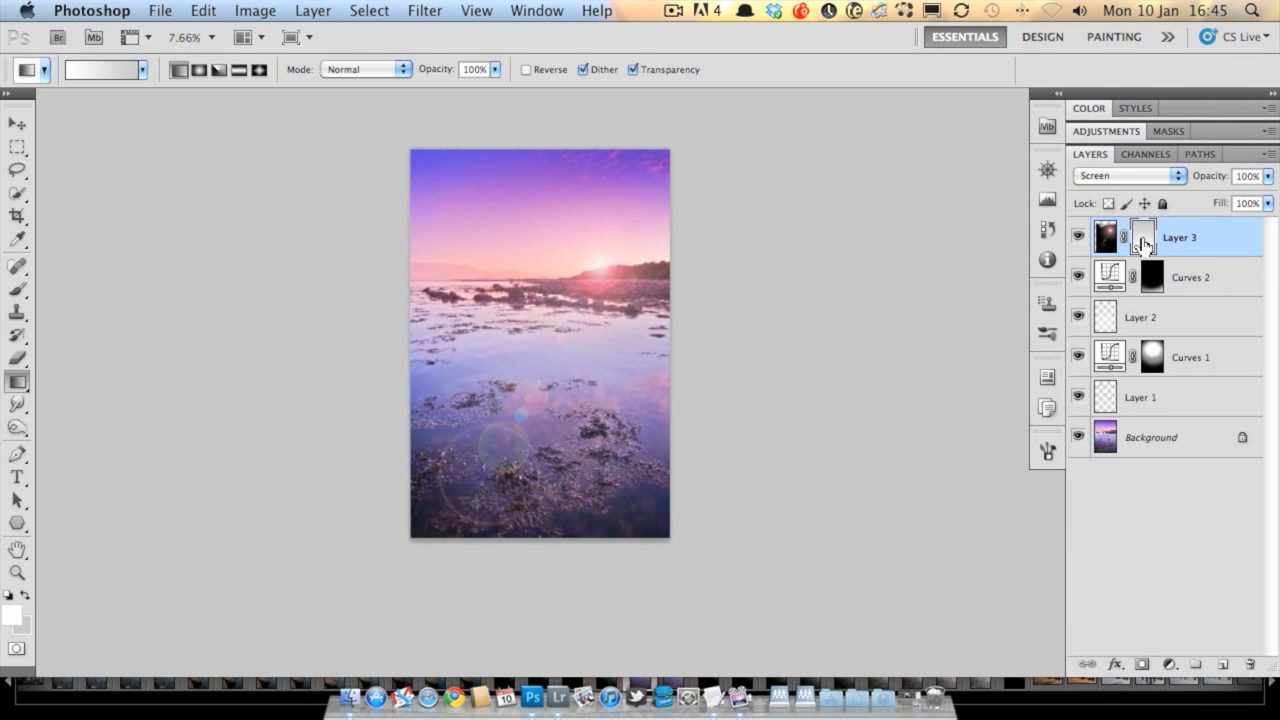